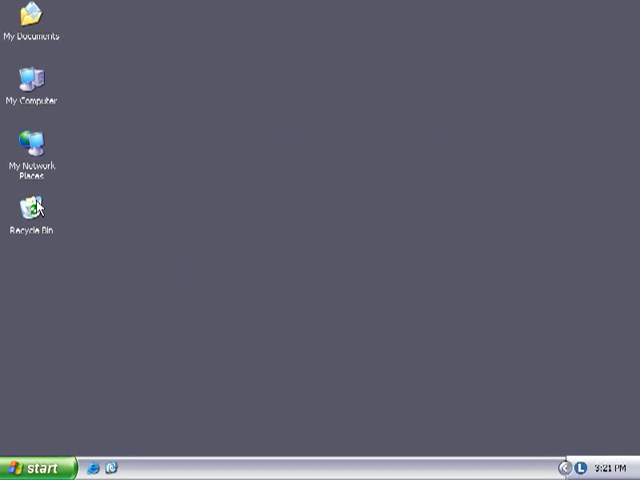
Empty the Recycle Bin from its desktop right-click menu so the deleted spreadsheet is gone
right_click(32, 210)
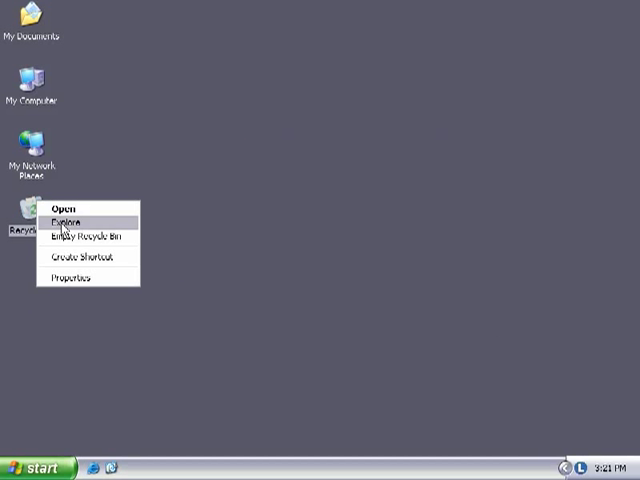
click(364, 252)
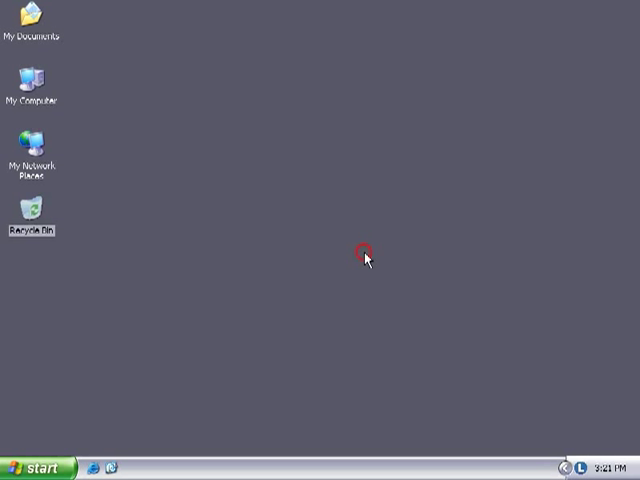
mouse_move(452, 328)
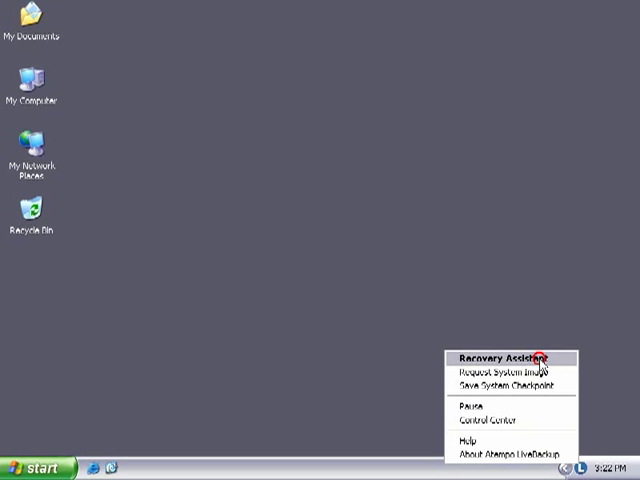
Run the Recovery Assistant for a lost file of known data type and choose Excel worksheet (XLS)
click(504, 358)
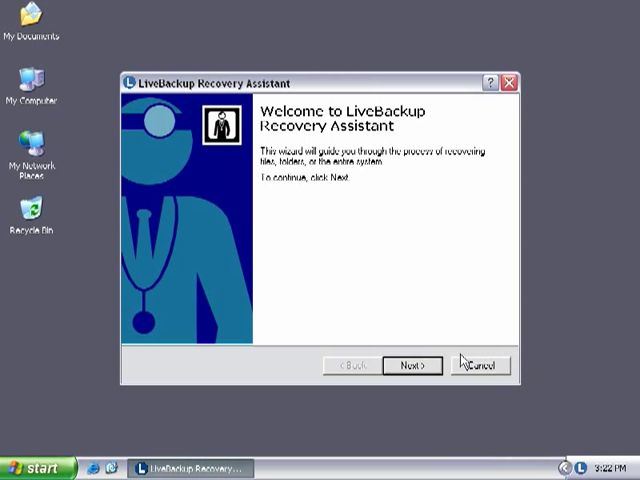
click(418, 364)
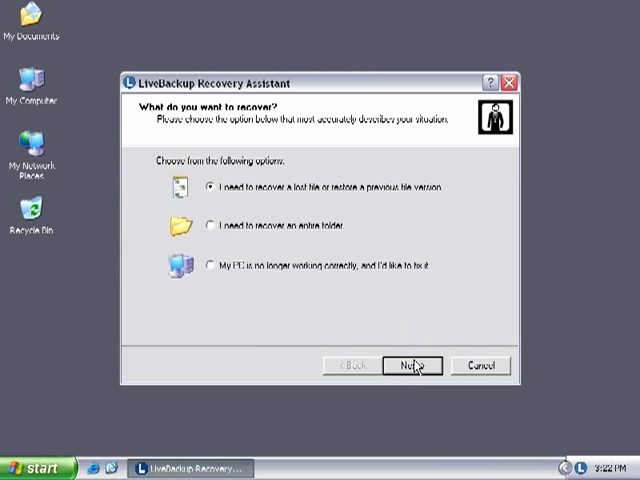
click(416, 364)
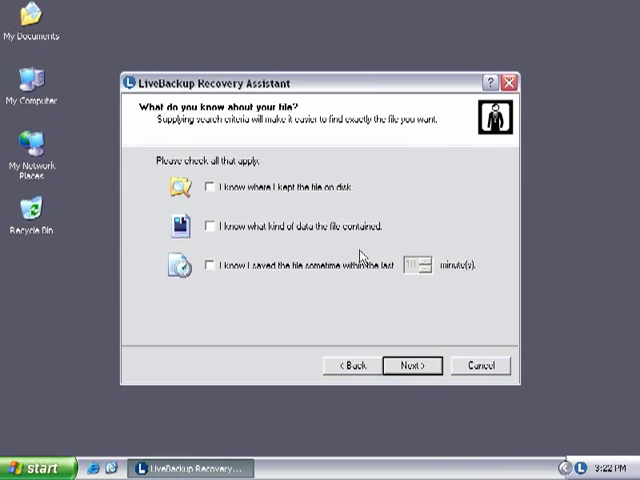
click(212, 226)
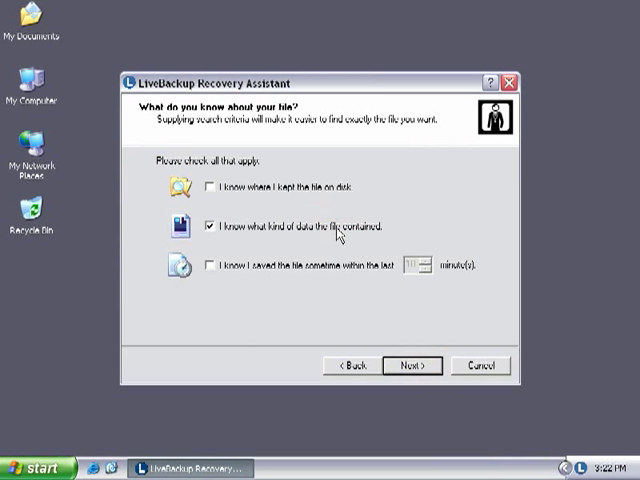
mouse_move(396, 340)
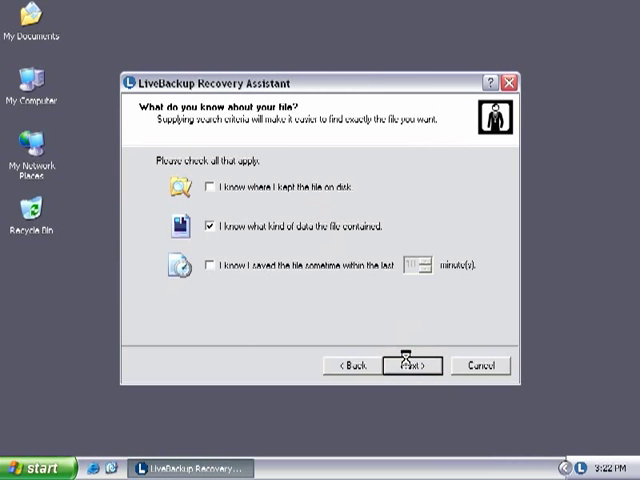
click(408, 364)
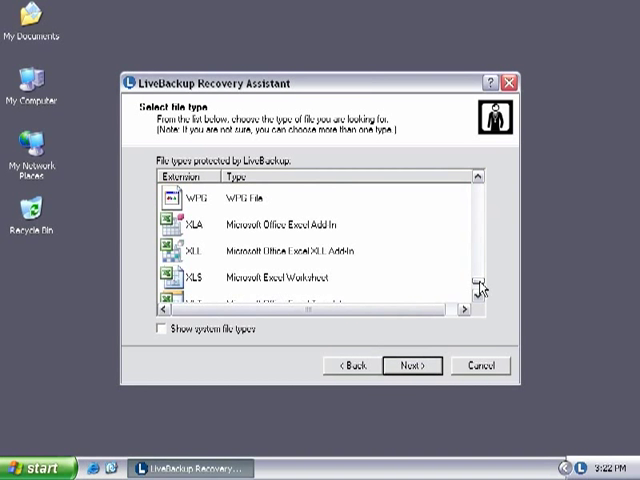
click(412, 364)
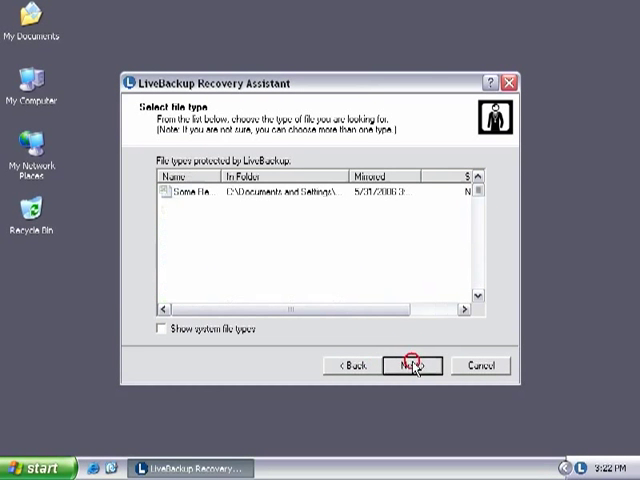
Select Some Really Important Numbers.xls from the matching files and list its saved versions
click(412, 364)
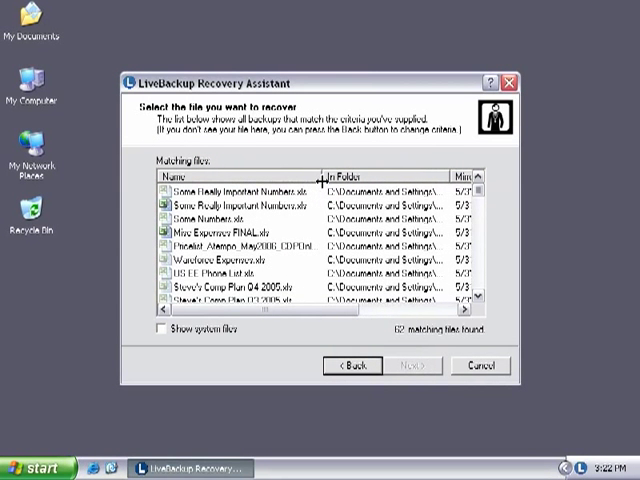
click(232, 190)
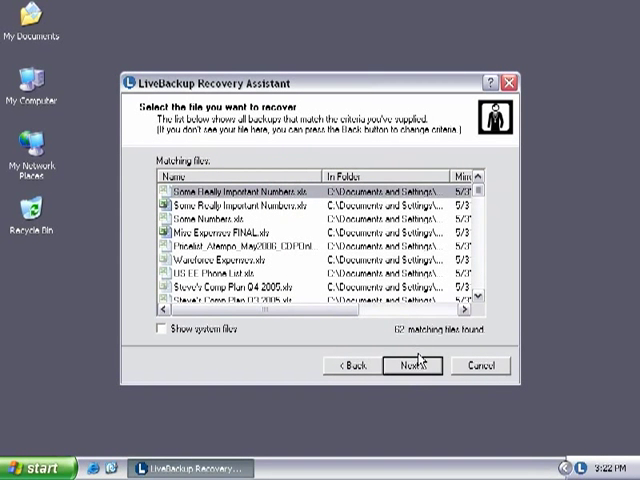
click(412, 364)
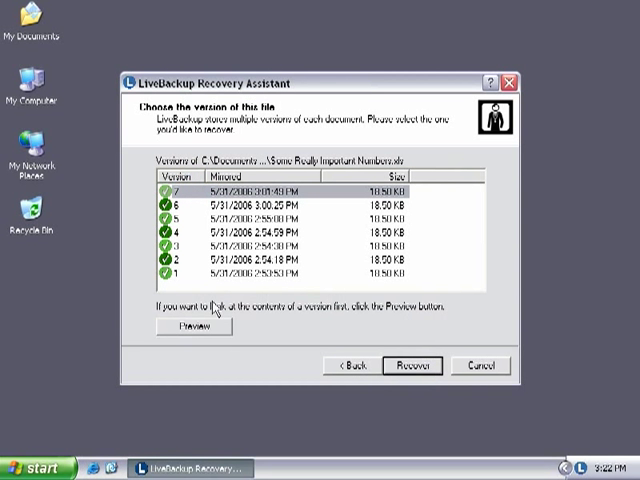
Recover version 7 of the spreadsheet via Save As onto the Desktop and finish the assistant
click(412, 364)
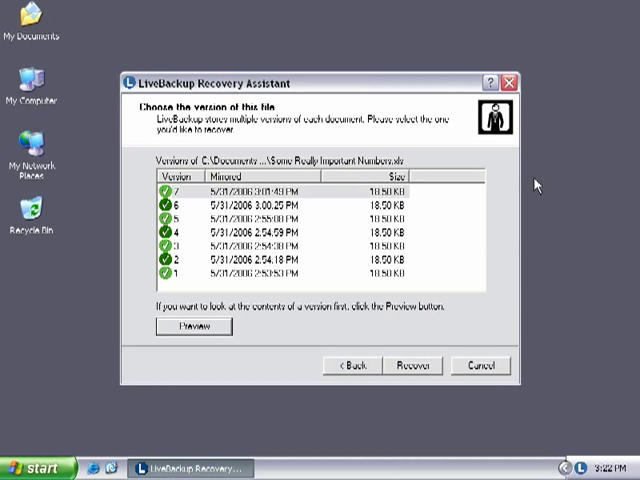
click(410, 364)
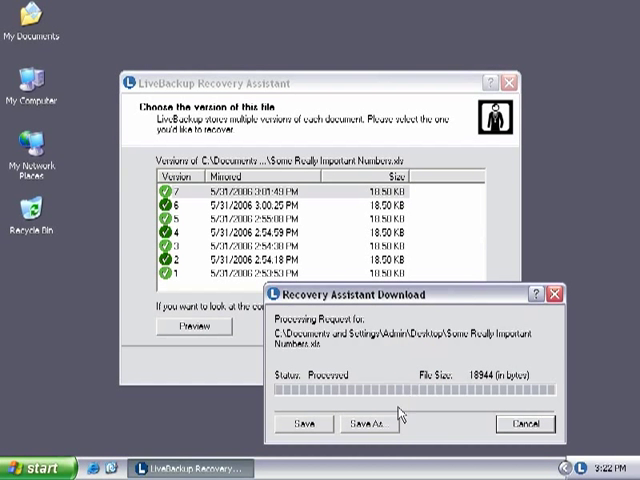
click(370, 420)
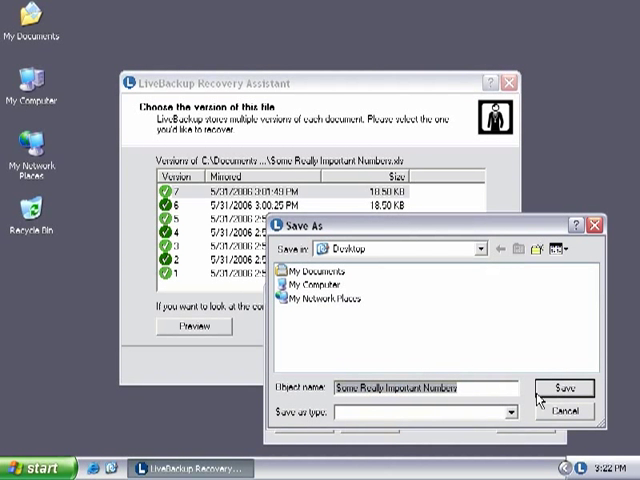
click(560, 384)
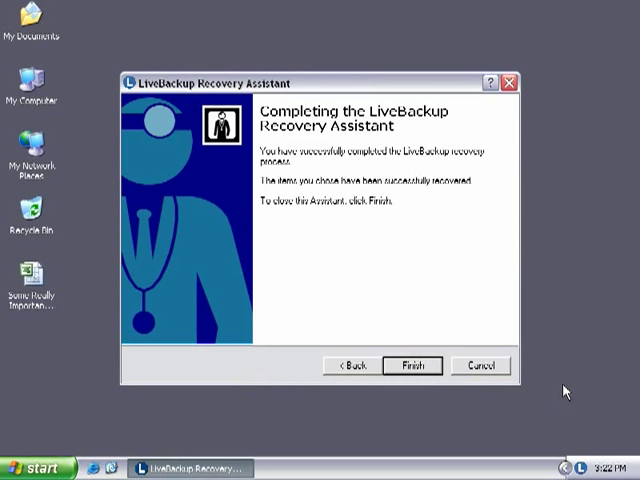
click(412, 364)
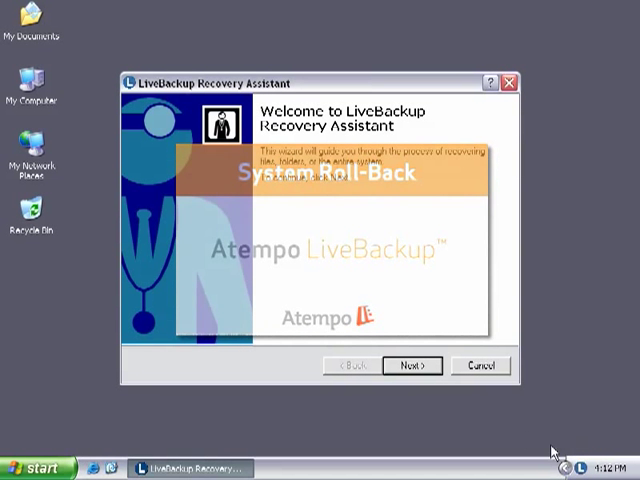
Choose 'My PC is no longer working correctly', pick a checkpoint, and start rolling back all files
click(412, 364)
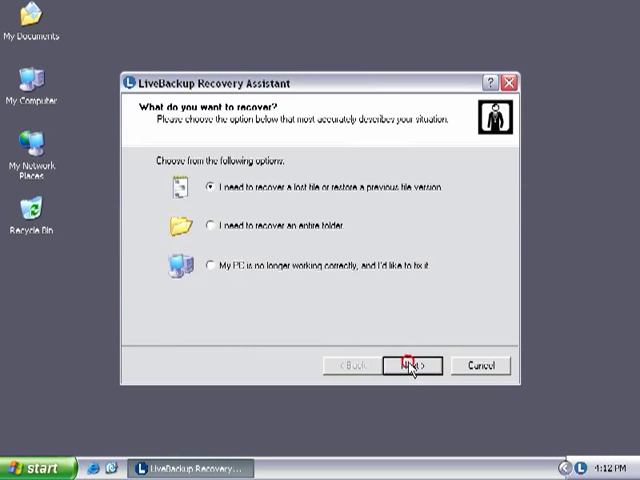
click(210, 264)
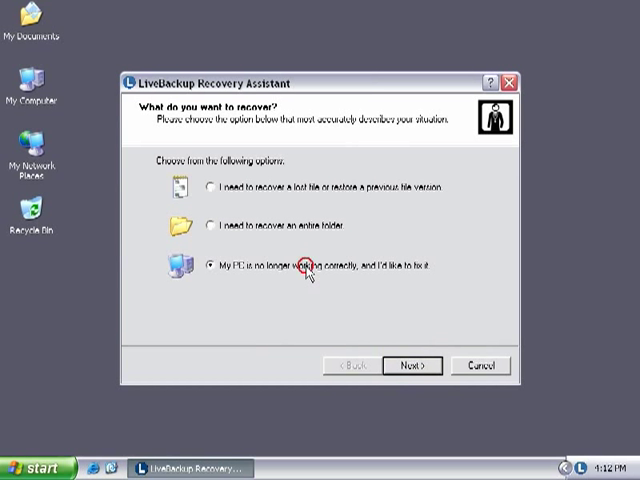
click(412, 364)
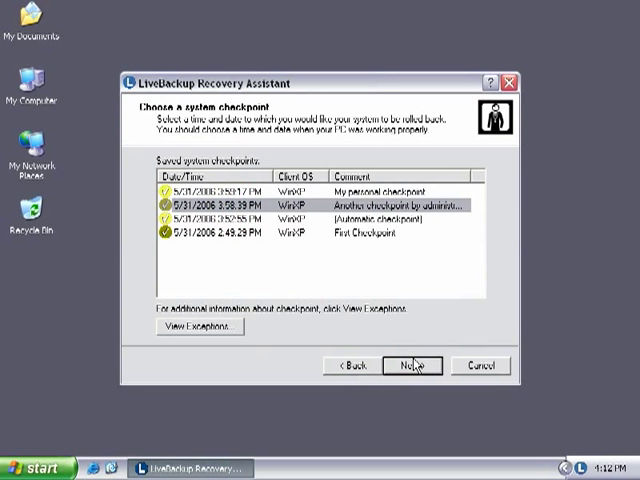
click(416, 364)
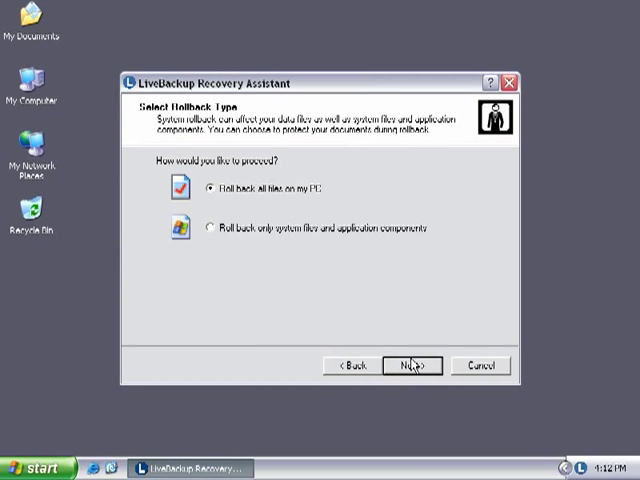
click(416, 364)
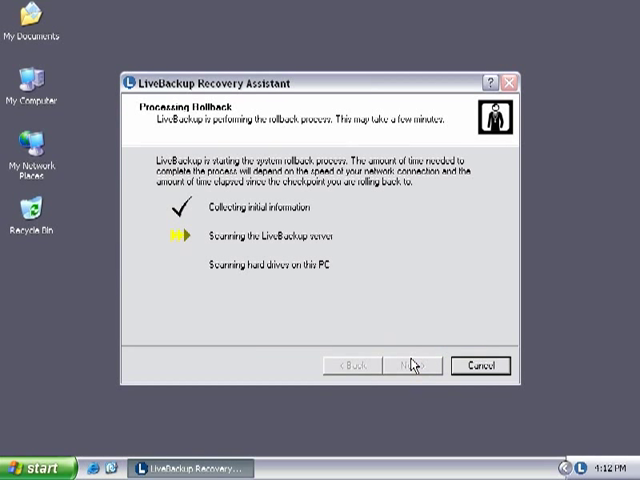
mouse_move(480, 368)
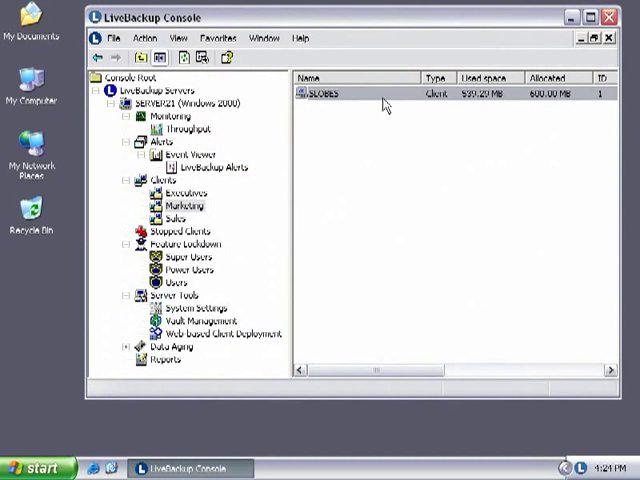
From the client's menu, run the System Image Wizard with a chosen checkpoint and default target directory, no comments
right_click(330, 96)
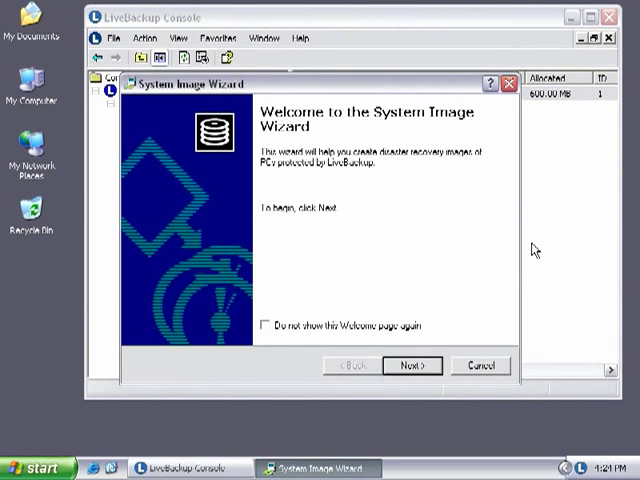
click(414, 364)
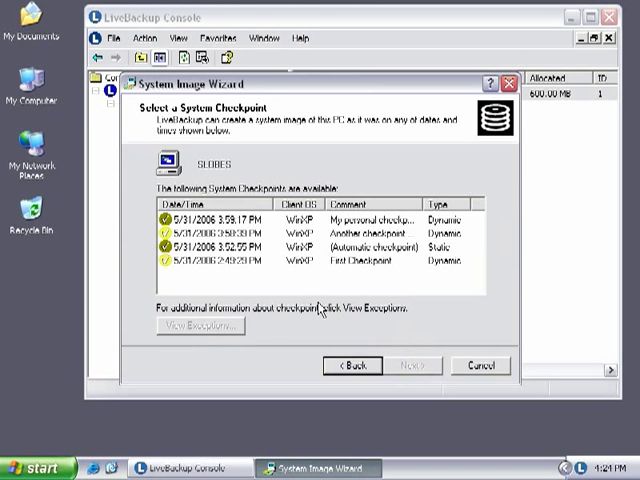
click(300, 226)
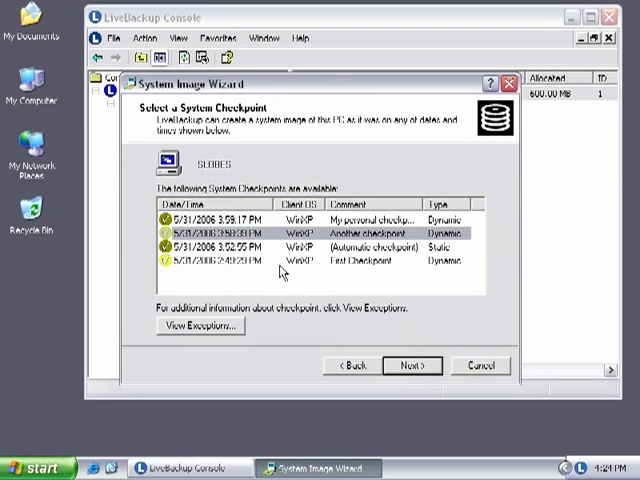
click(416, 364)
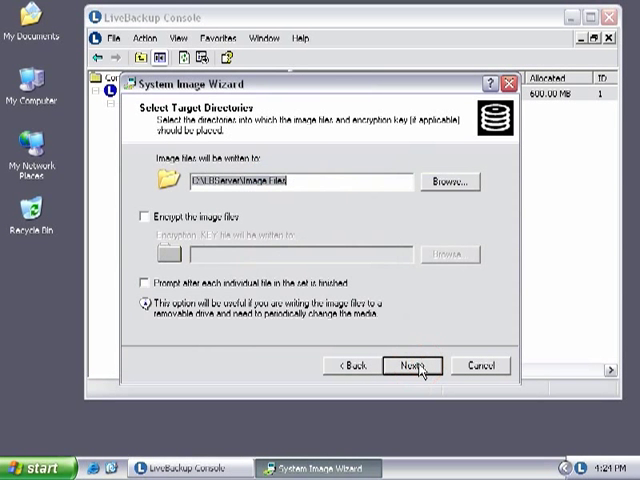
click(416, 364)
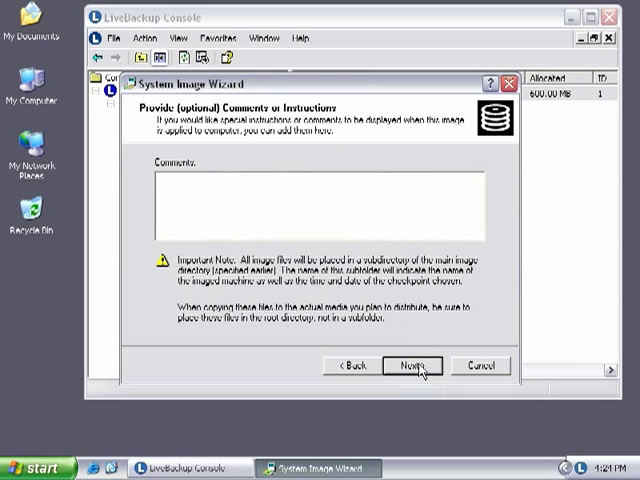
click(414, 364)
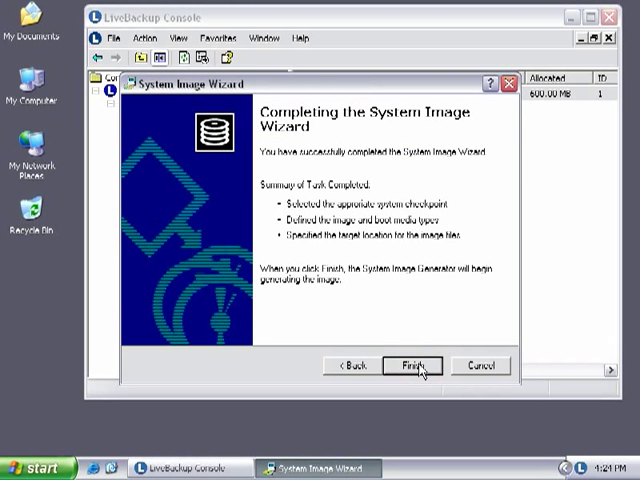
click(418, 364)
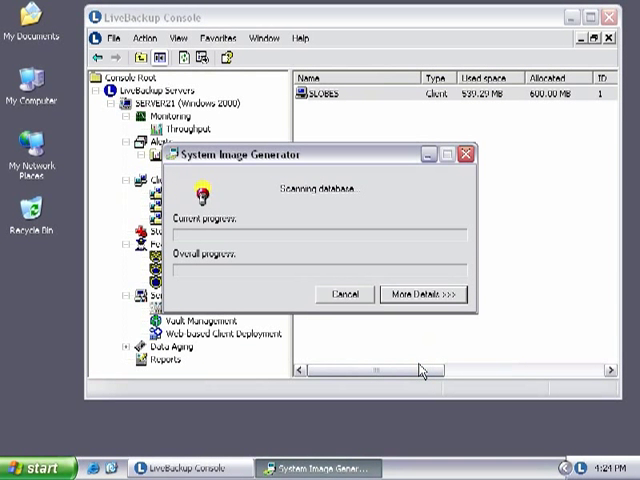